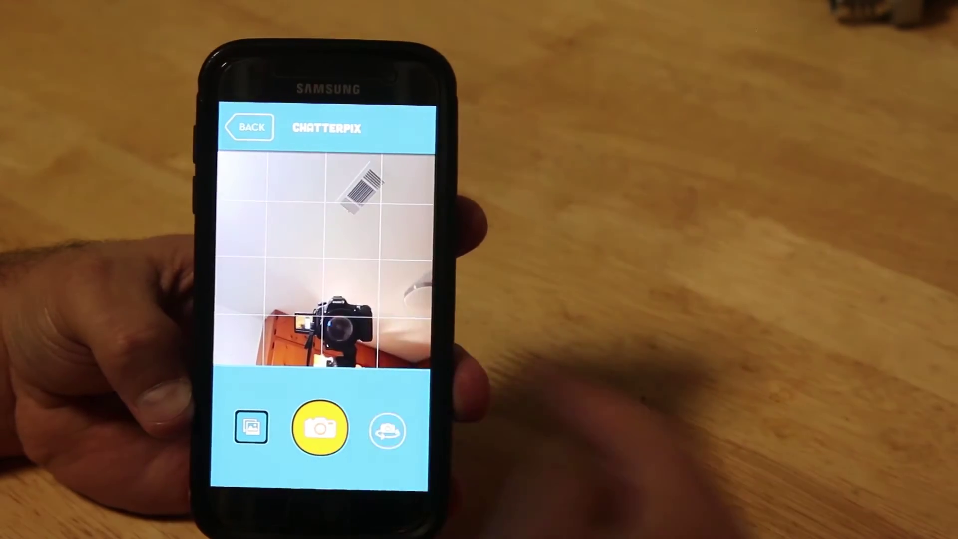
Browse the Sticker strip's options for decorating the Whataburger cup photo.
click(321, 427)
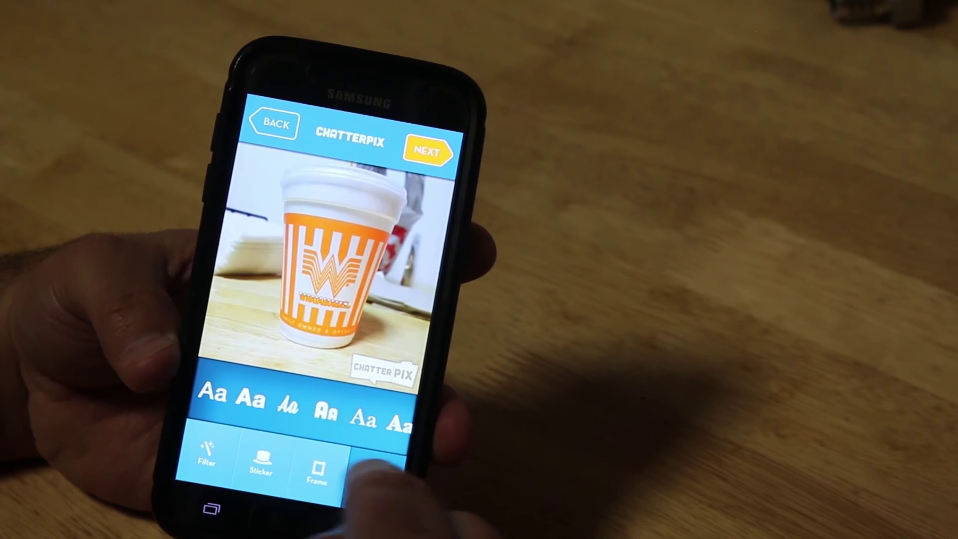
click(263, 465)
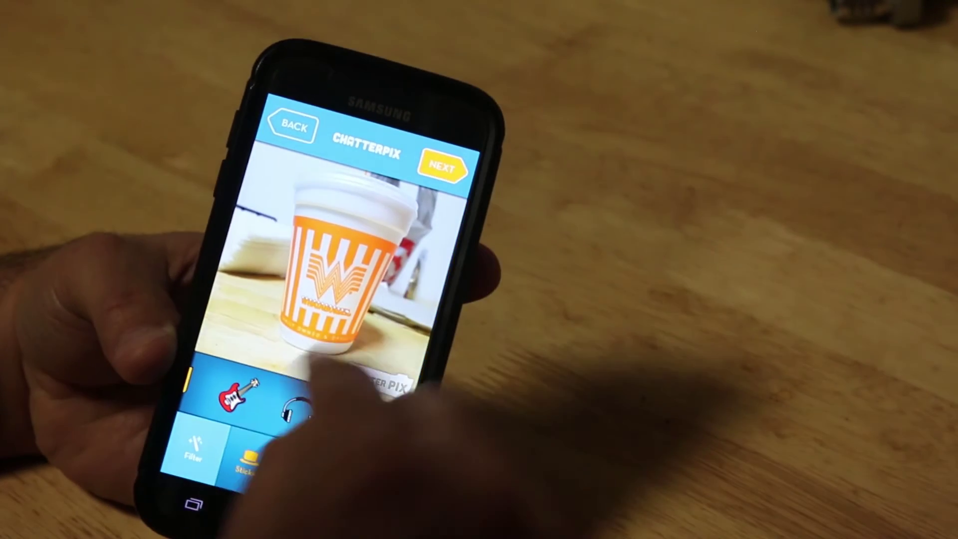
click(291, 407)
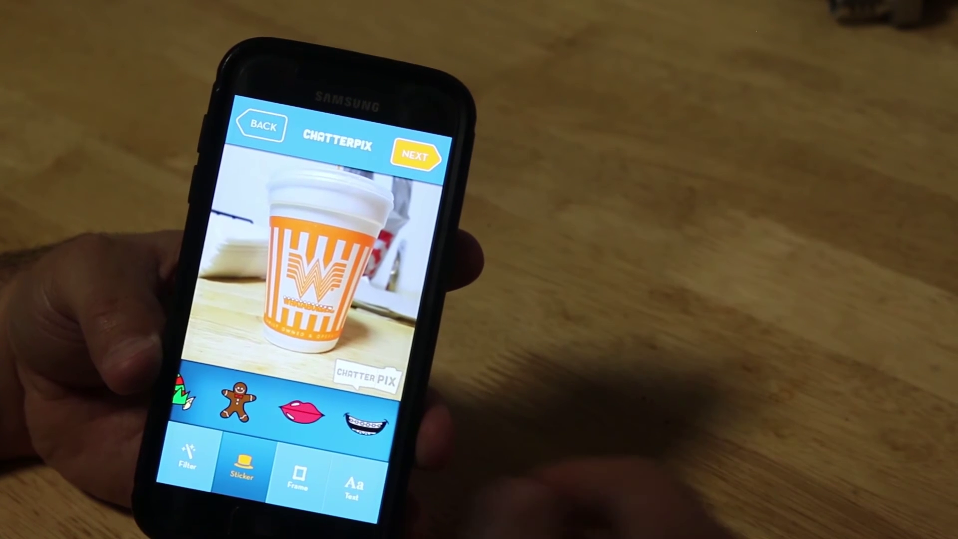
click(354, 479)
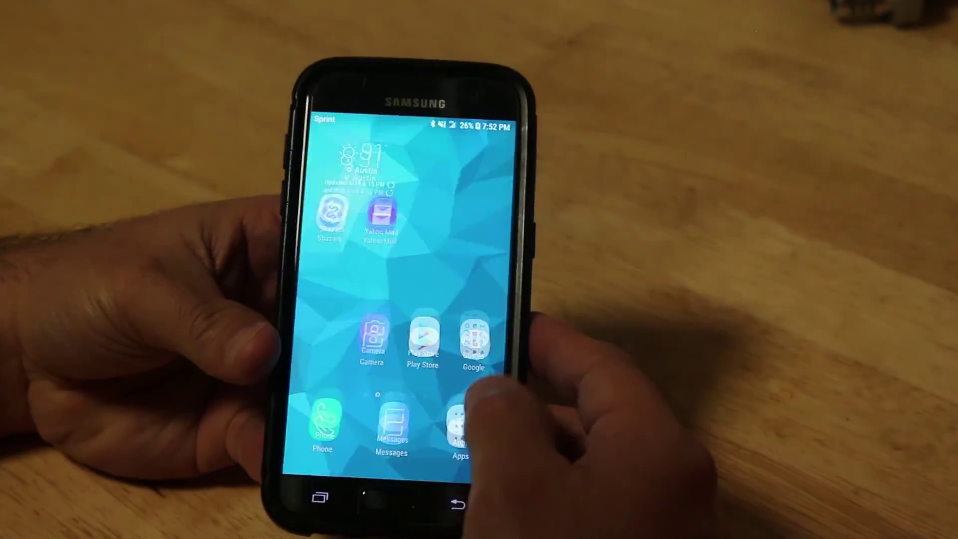
Leave ChatterPix and bring up the phone's full list of installed apps.
click(462, 426)
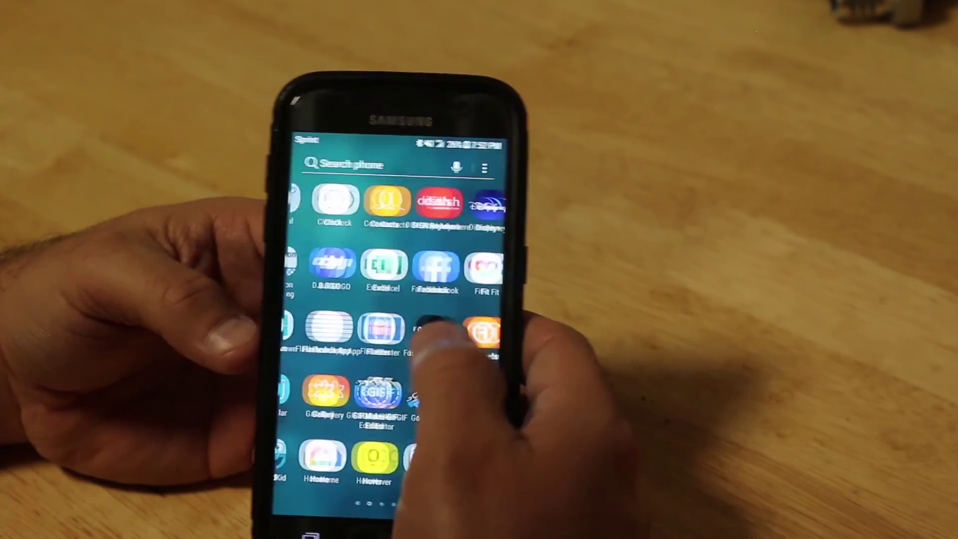